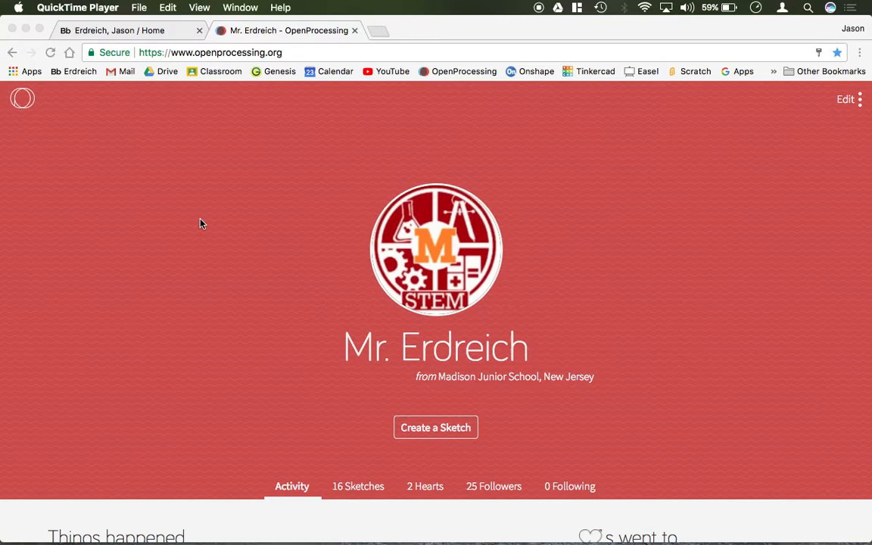
Scroll down the profile and show its 16 Sketches list
scroll(down, 3)
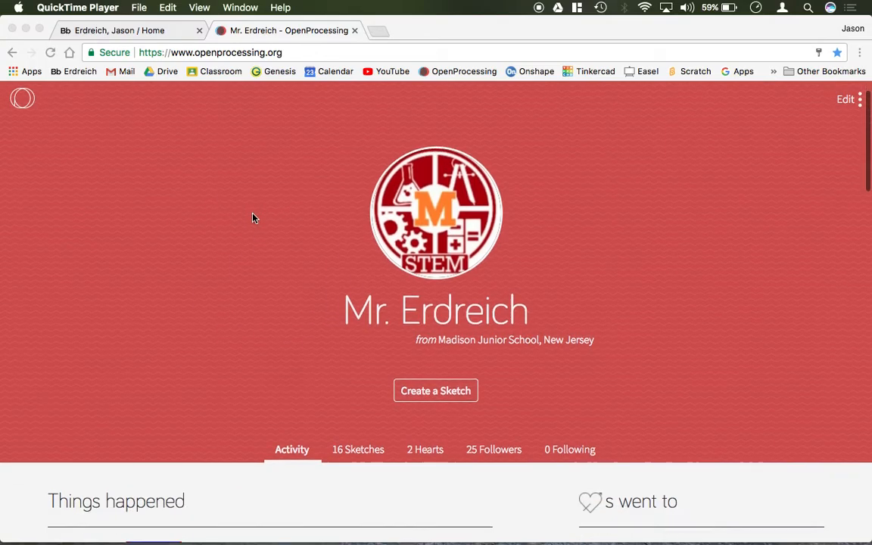
scroll(down, 3)
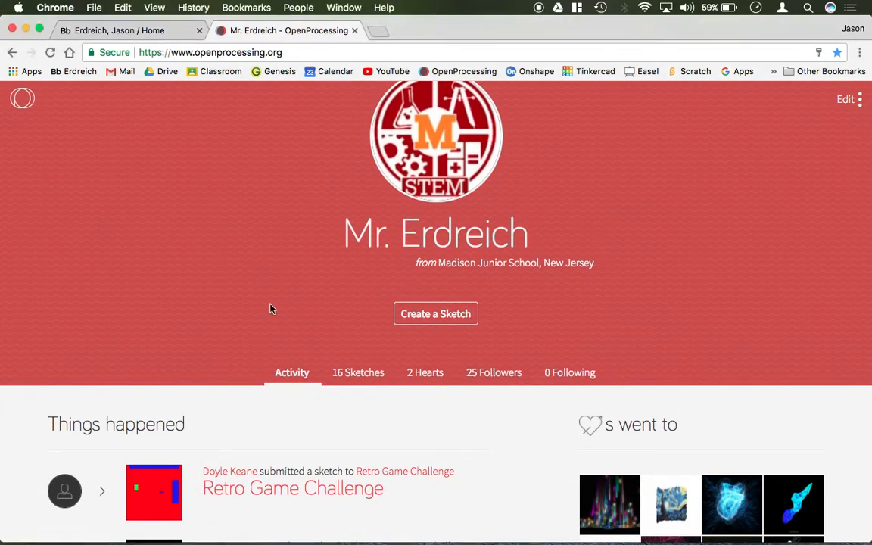
mouse_move(419, 314)
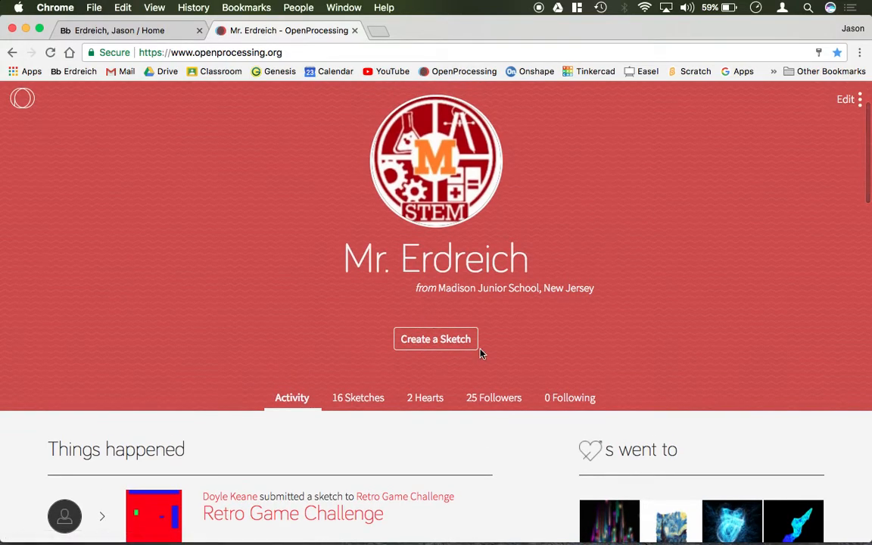
scroll(down, 3)
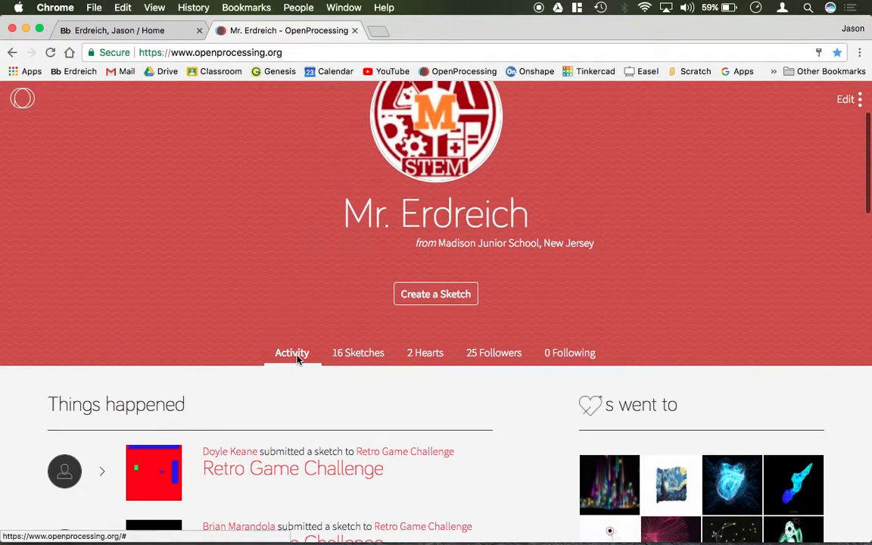
click(356, 353)
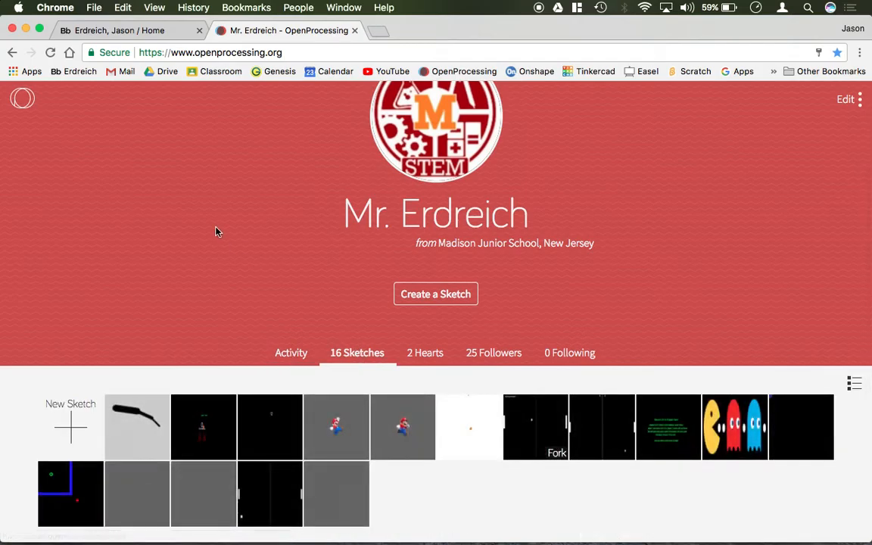
scroll(down, 3)
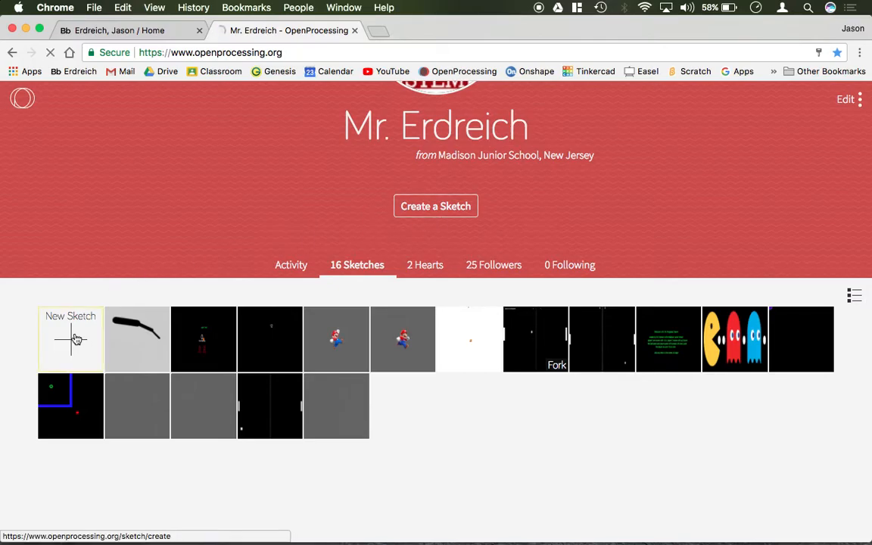
Create a new sketch, then type and remove stray test text in the editor
click(69, 340)
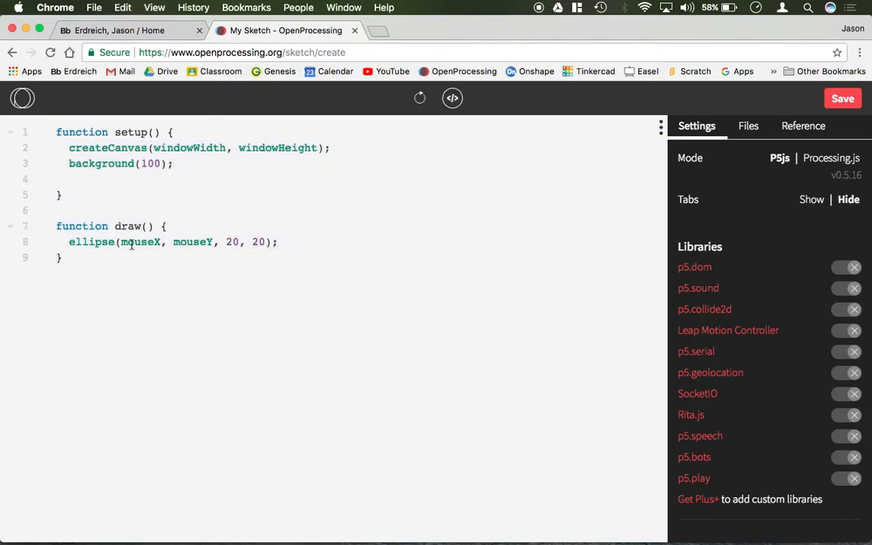
text(saklsjalkjsalsalkjslkas)
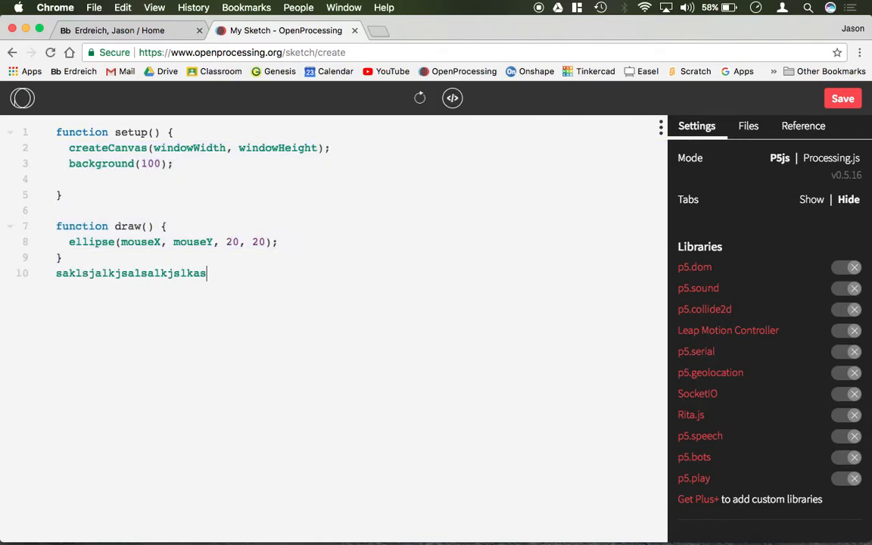
key(Backspace)
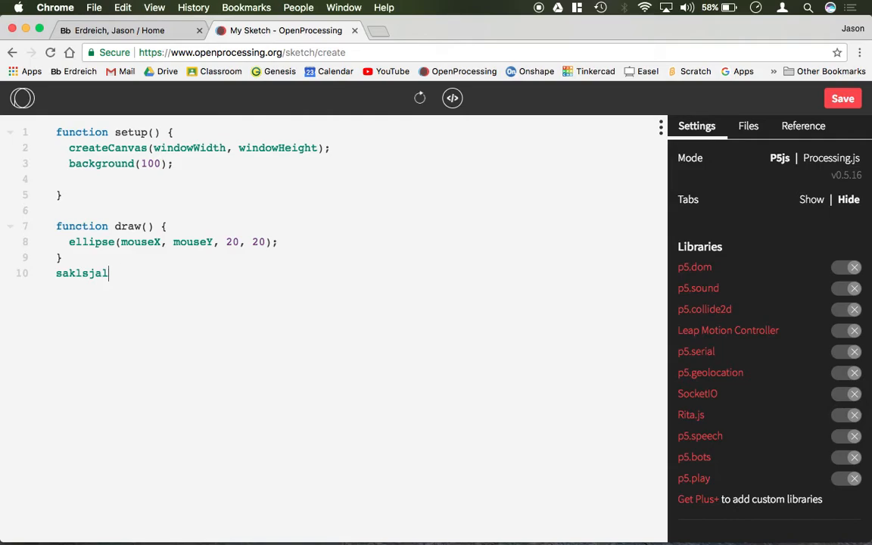
key(Backspace)
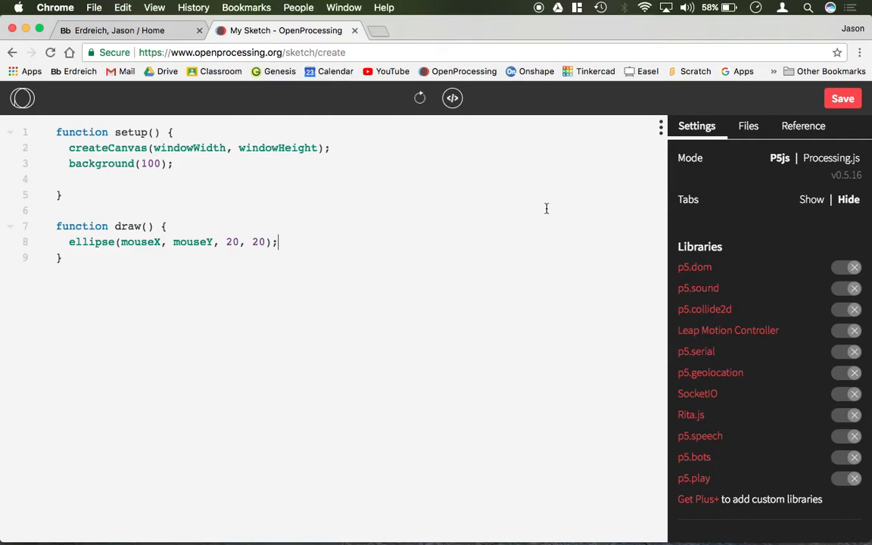
mouse_move(739, 216)
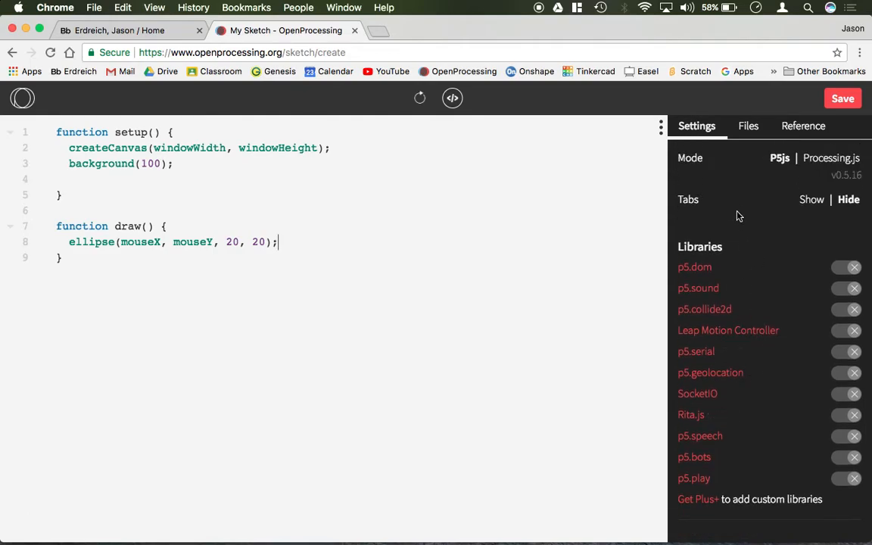
mouse_move(757, 146)
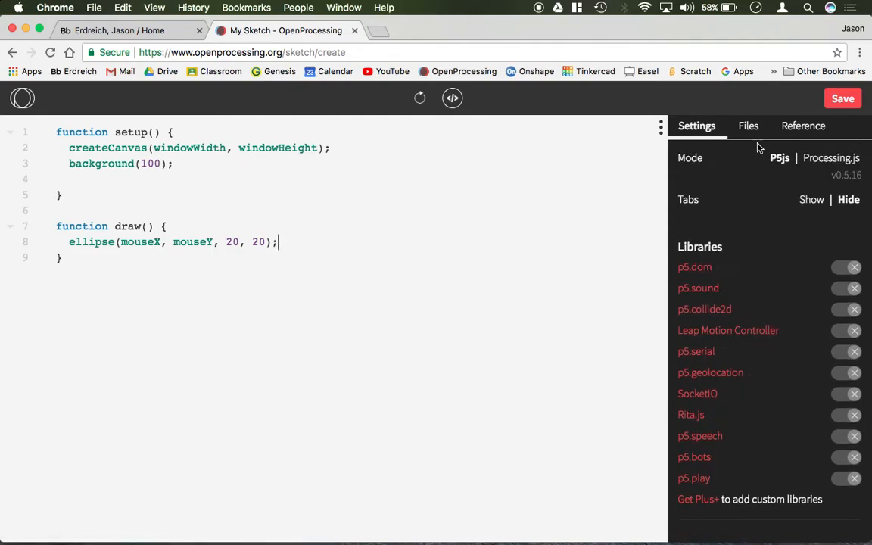
Browse the Files panel, then show and scroll the p5.js function Reference list
click(747, 126)
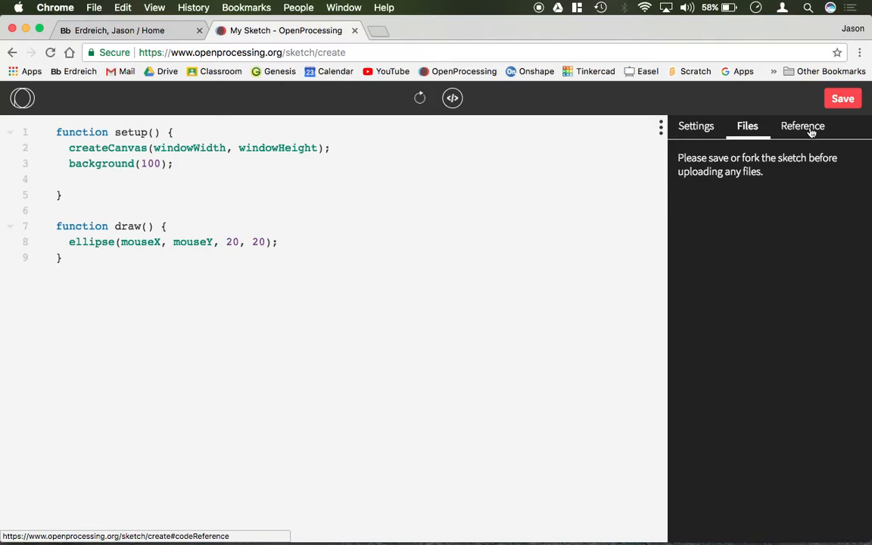
click(802, 125)
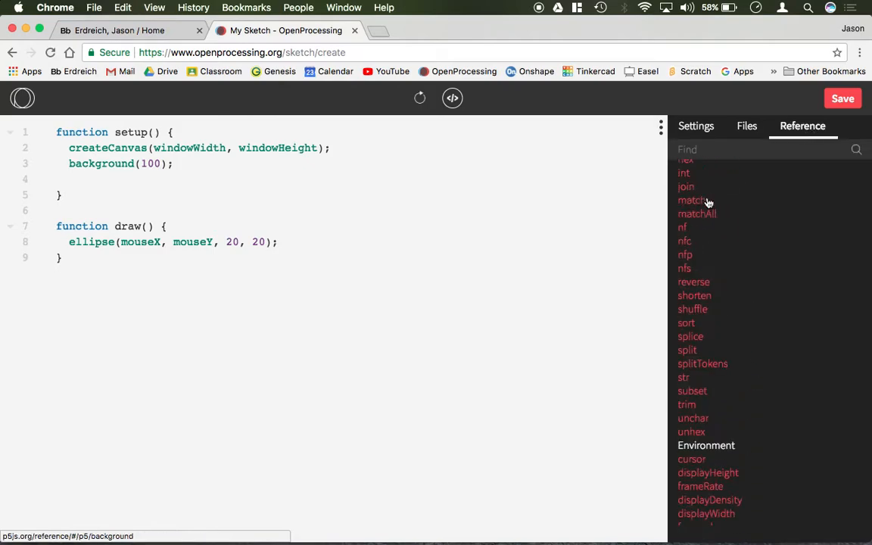
scroll(down, 3)
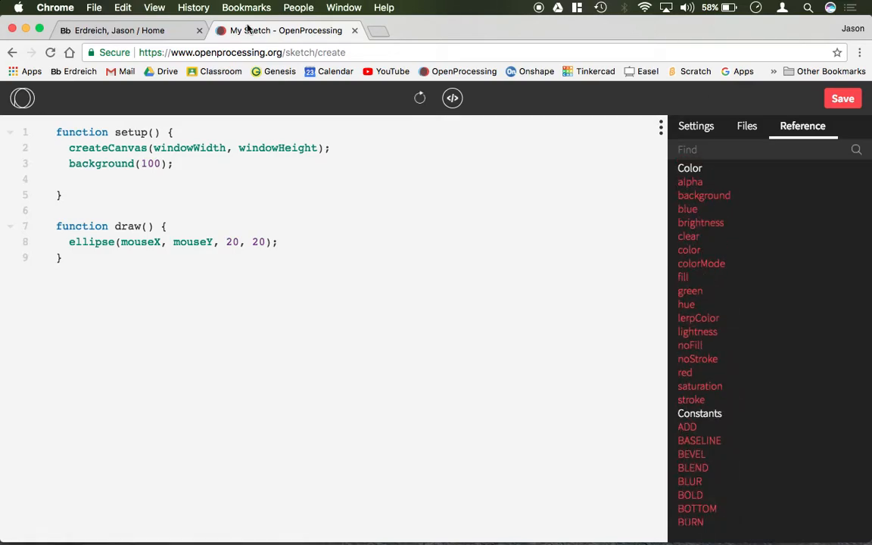
mouse_move(728, 207)
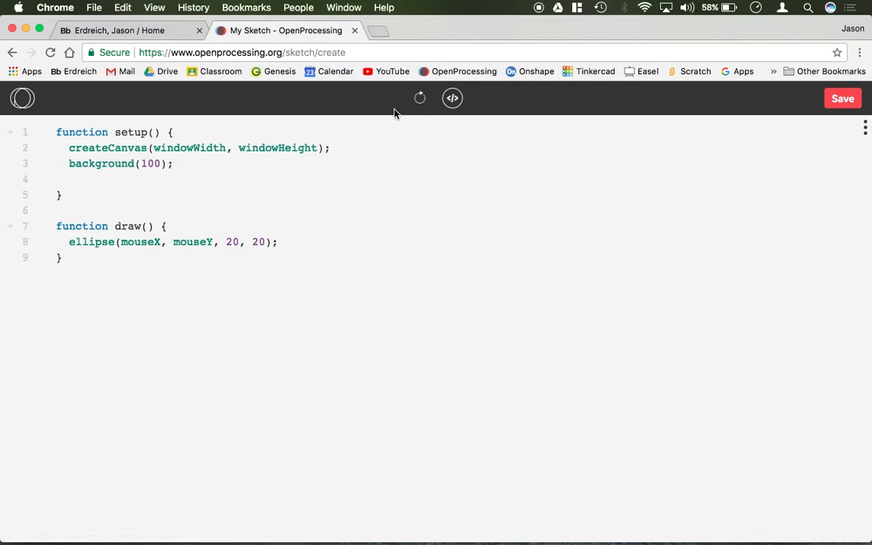
mouse_move(440, 105)
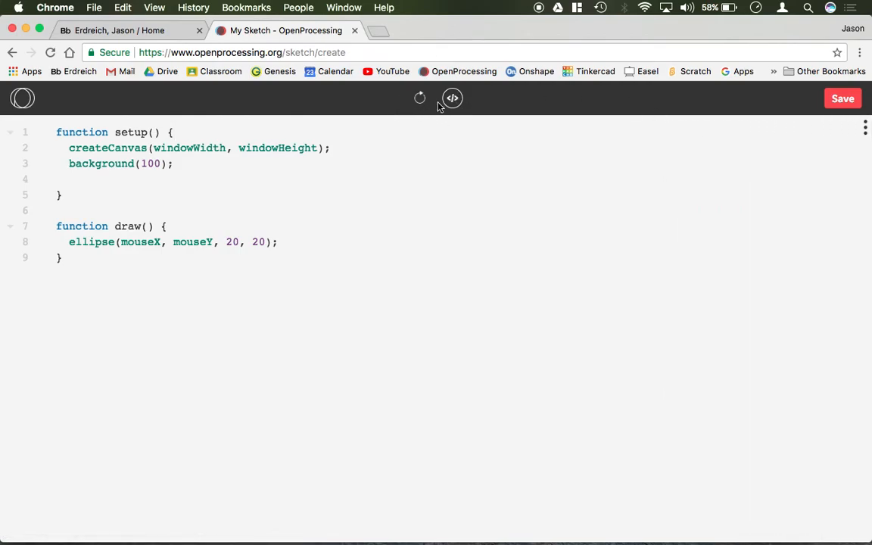
mouse_move(451, 106)
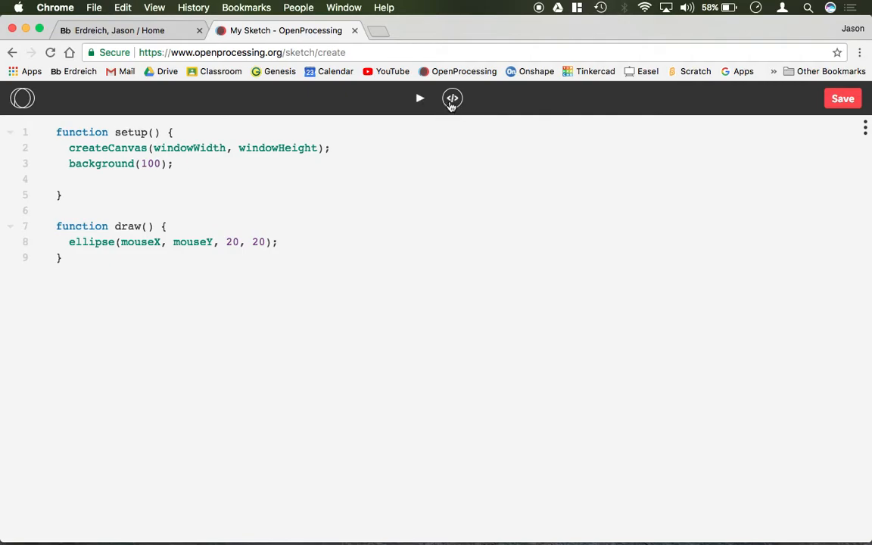
Run the starter sketch to draw white circle trails on the gray canvas
click(419, 99)
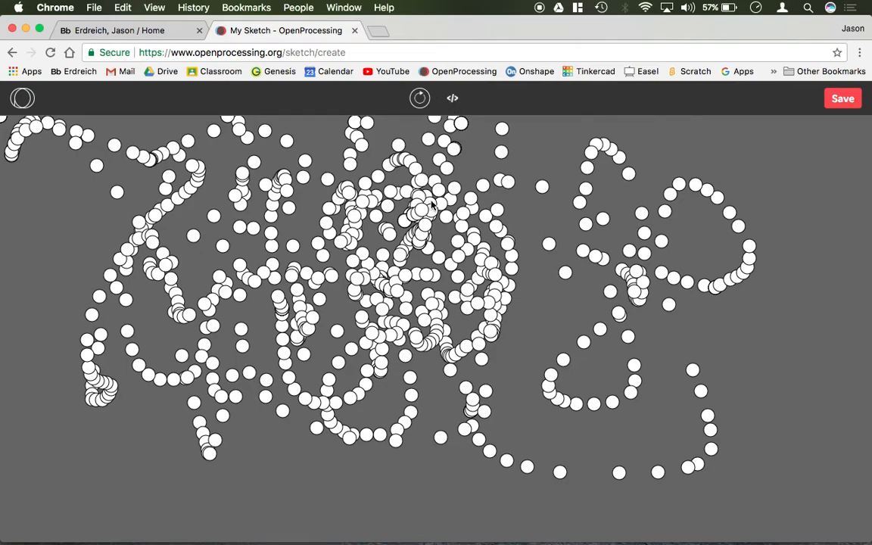
Return to the code and delete the starter lines, leaving empty setup and draw
click(452, 98)
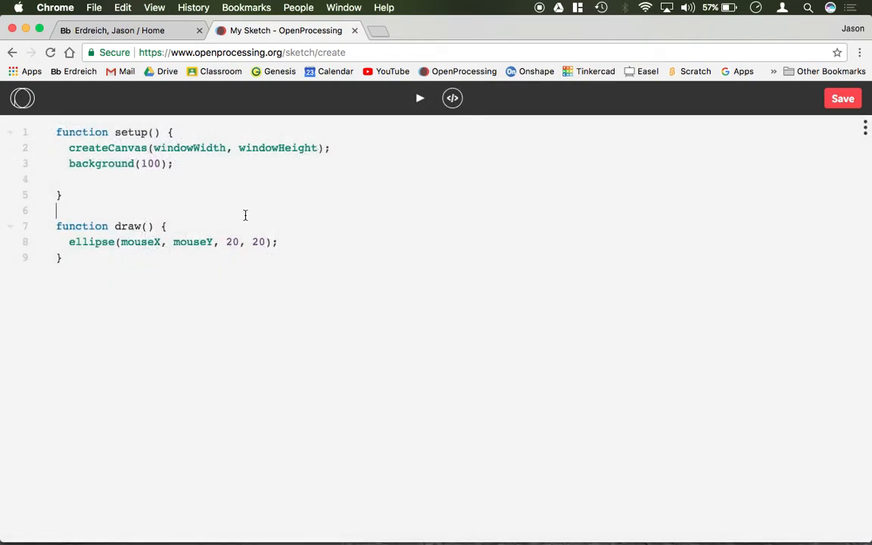
key(cmd+a)
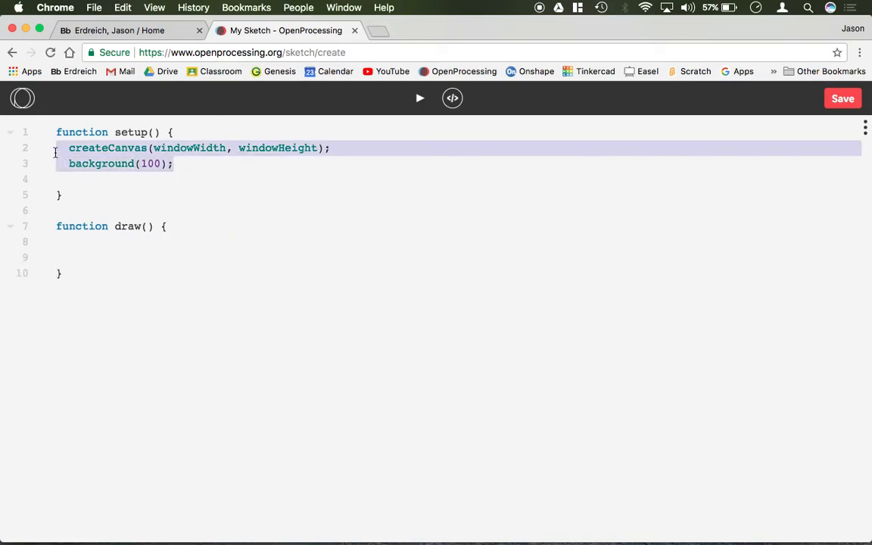
key(Delete)
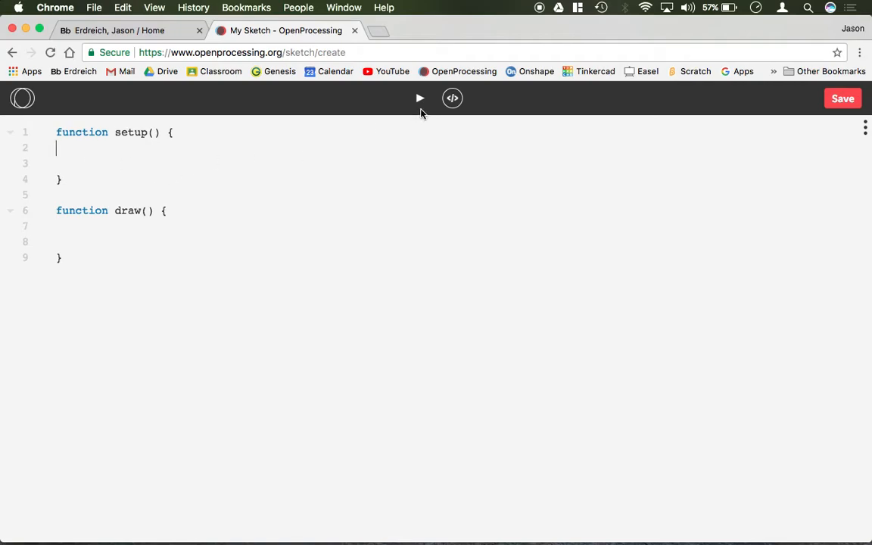
mouse_move(126, 150)
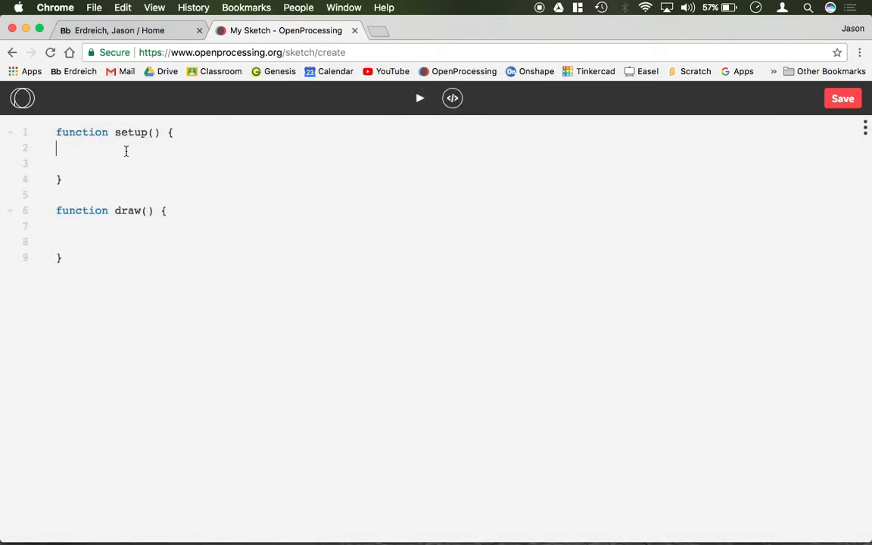
click(26, 102)
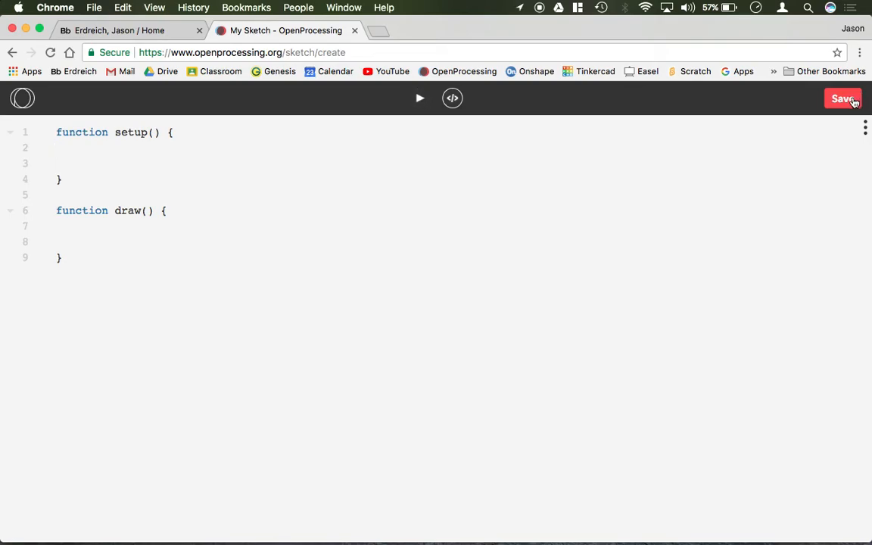
mouse_move(827, 126)
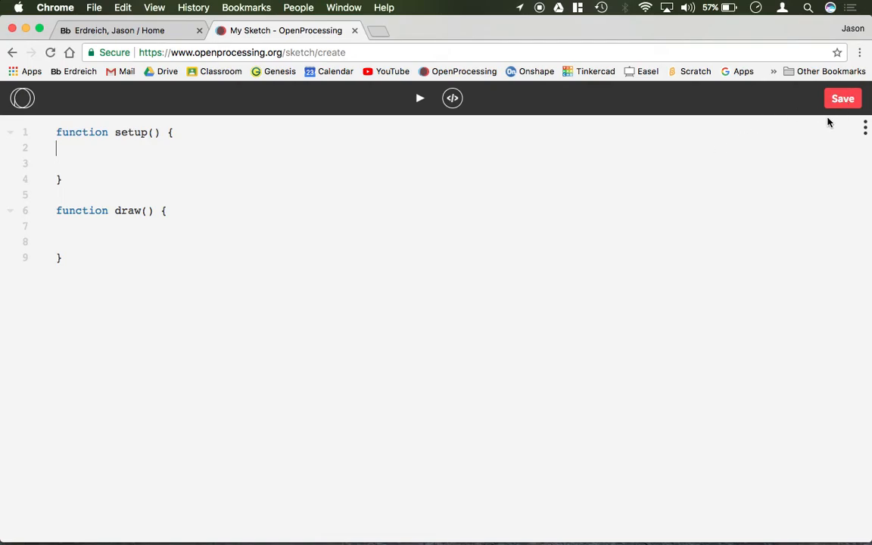
Save the sketch titled 'sample program 1' instead of 'My Sketch'
click(843, 98)
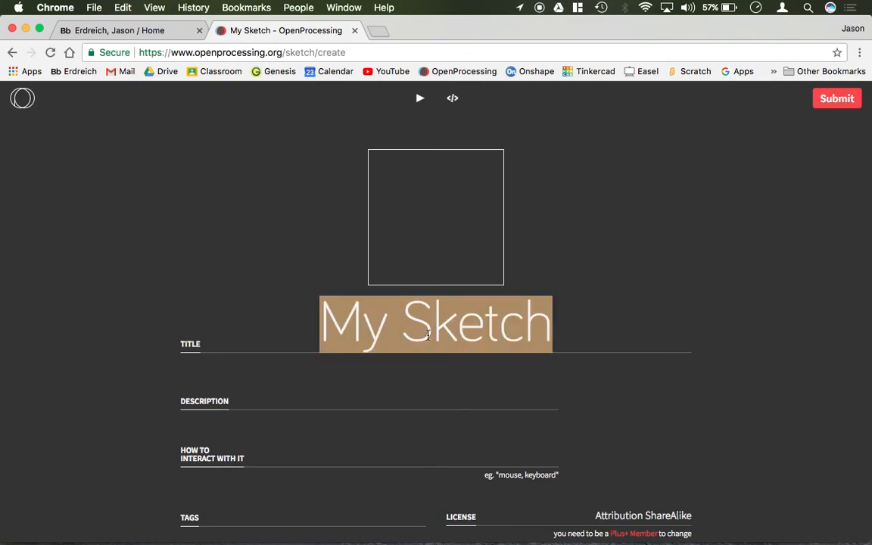
text(sample program 1)
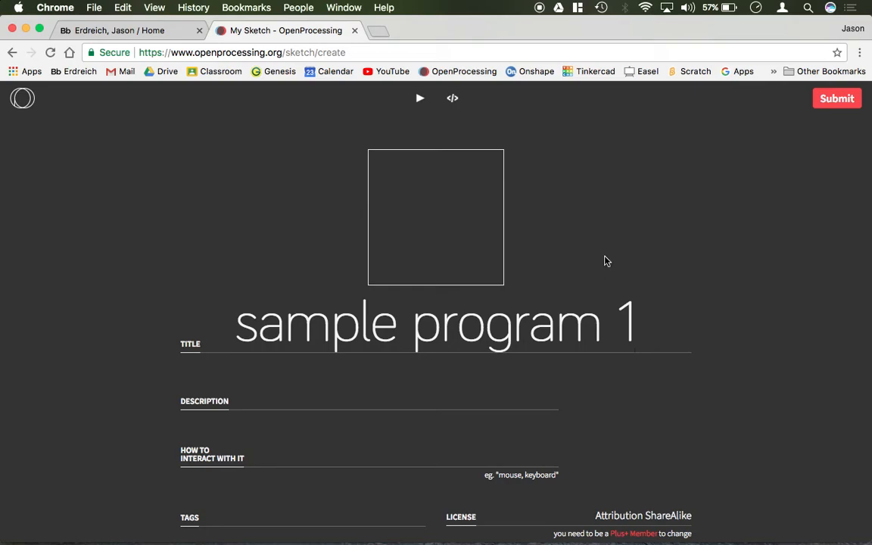
click(836, 101)
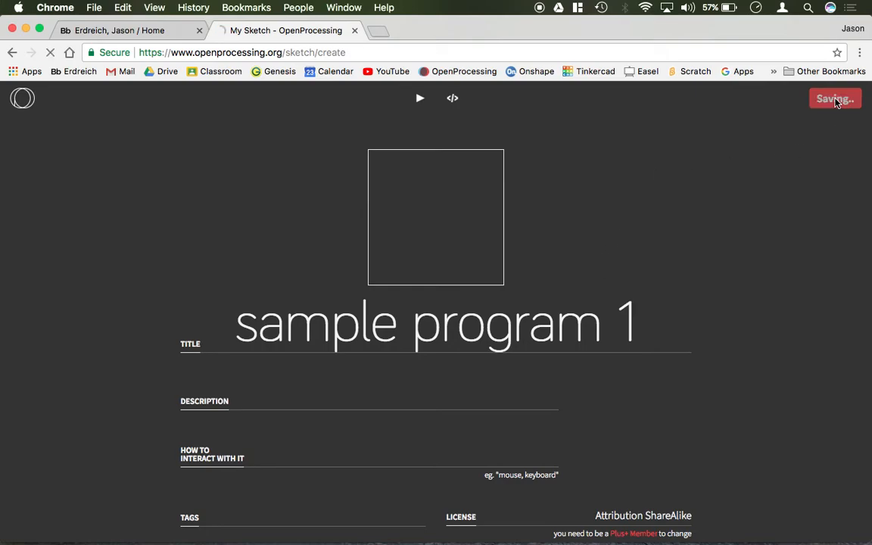
click(834, 98)
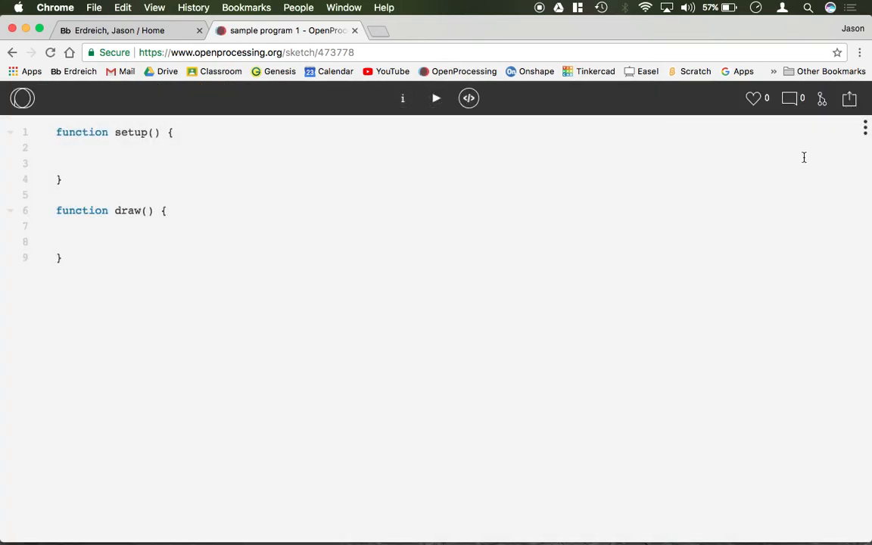
mouse_move(549, 154)
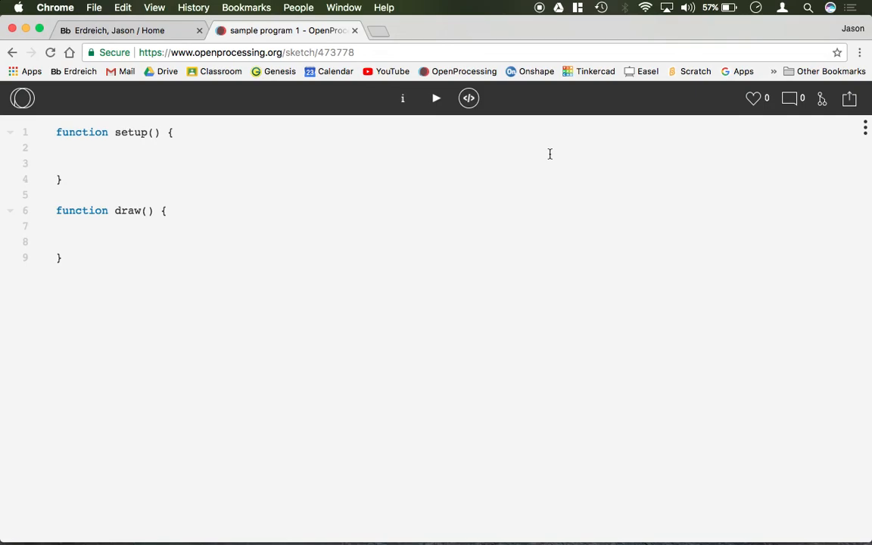
Type a throwaway // comment inside setup and save 'sample program 1' again
text(//a)
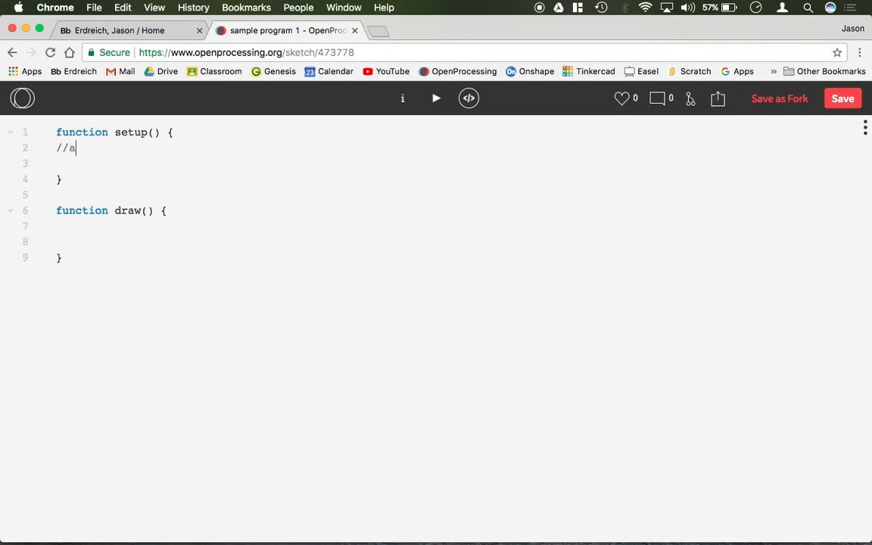
text(asasajskajskajskaska;sadsa;dsa;d;askd;kas)
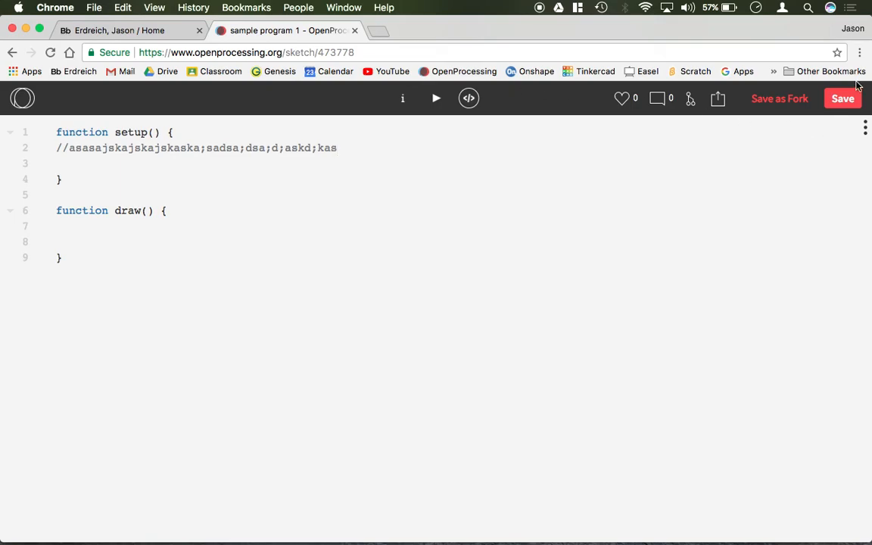
mouse_move(781, 103)
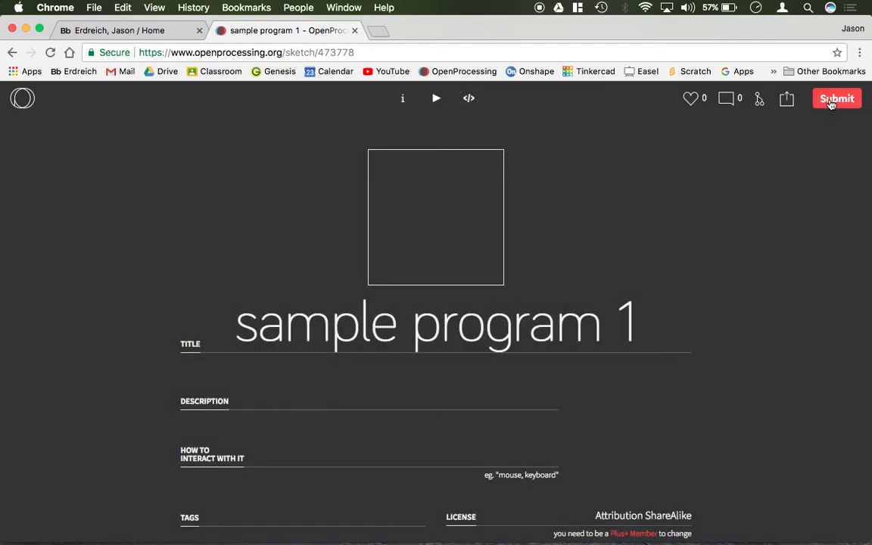
mouse_move(841, 110)
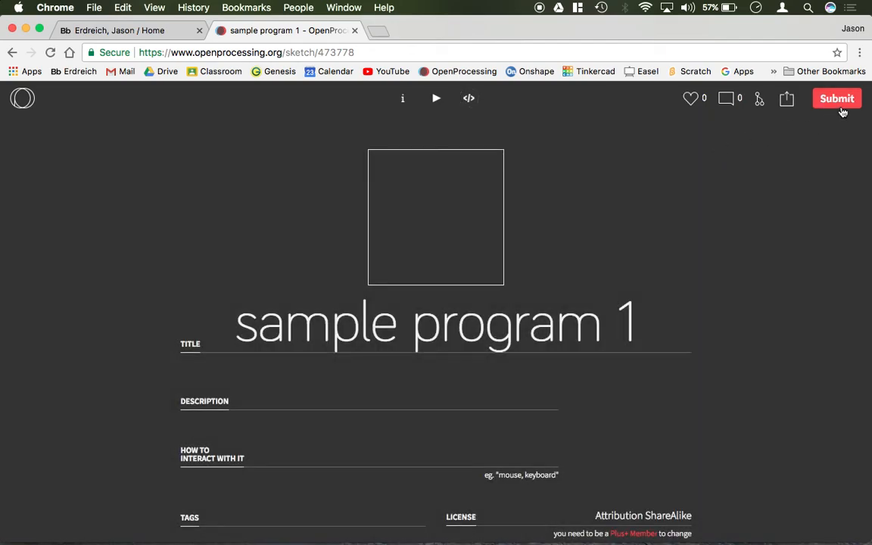
click(837, 98)
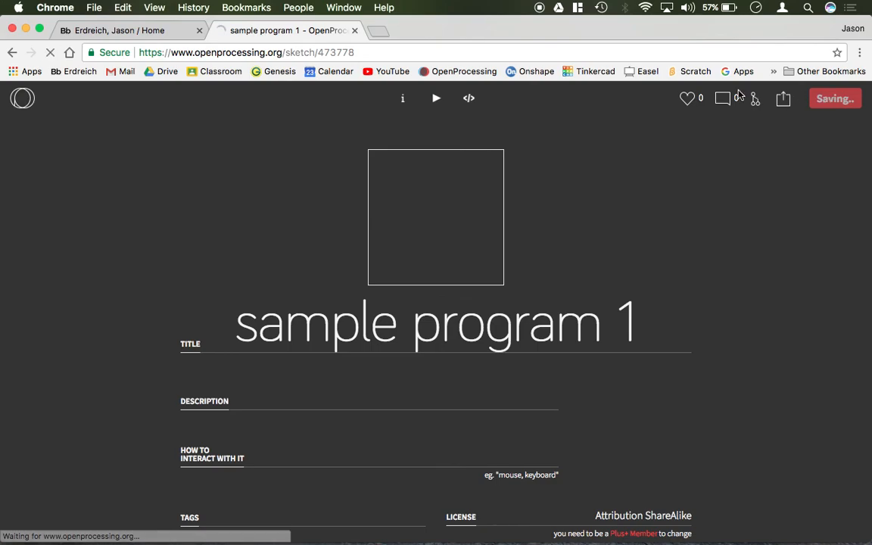